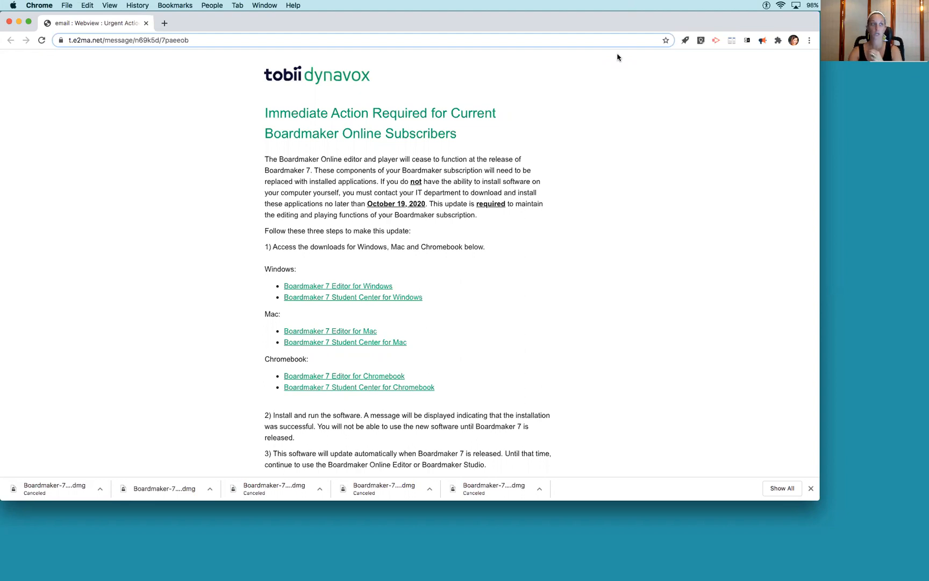
mouse_move(362, 180)
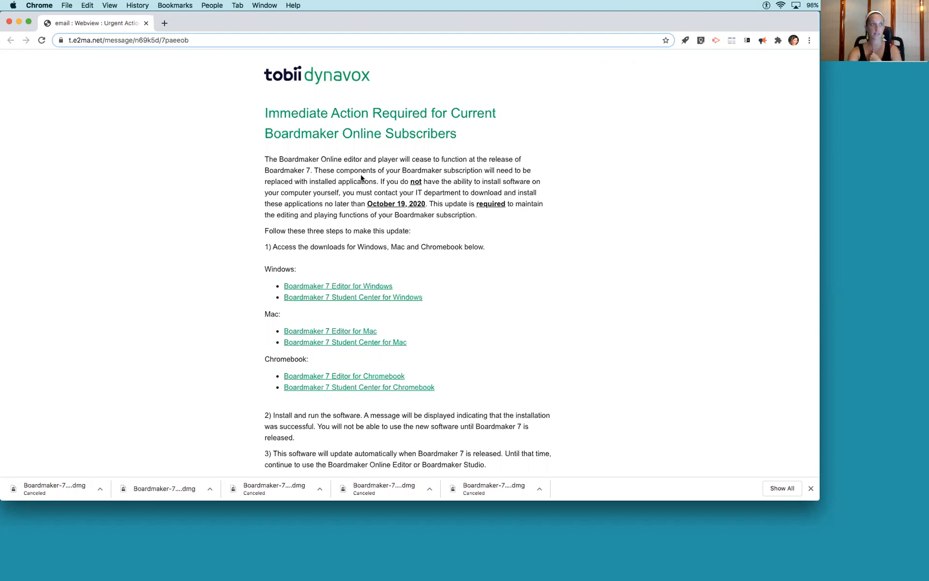
mouse_move(384, 187)
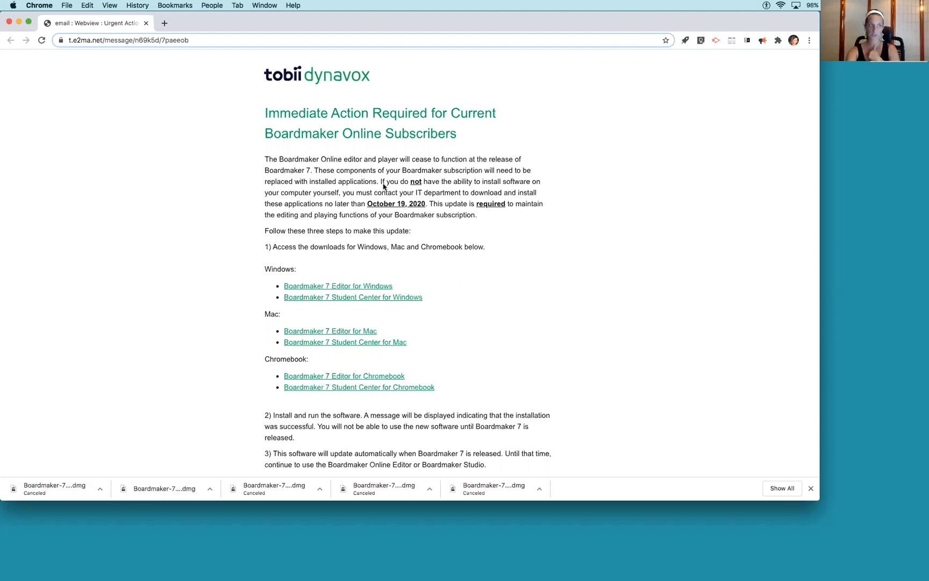
mouse_move(496, 246)
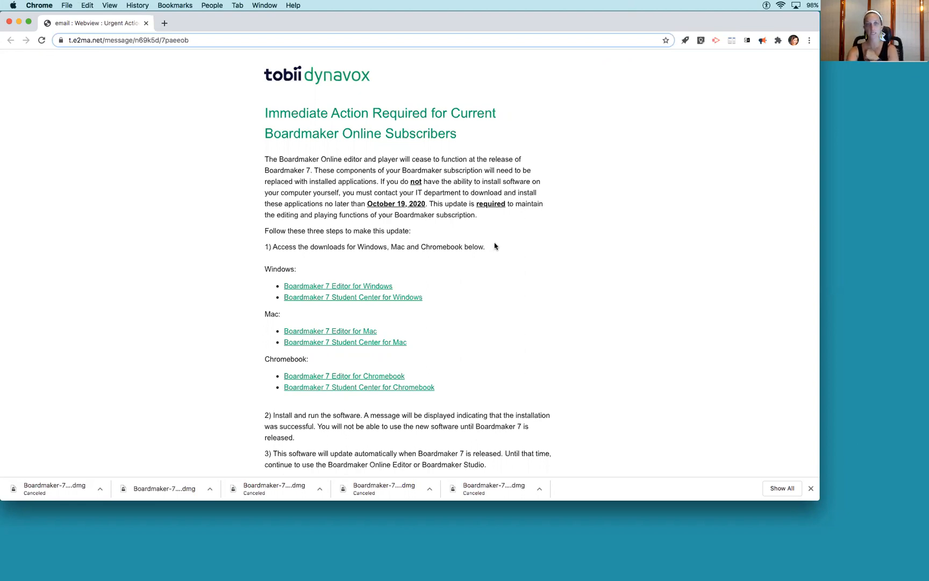
mouse_move(377, 235)
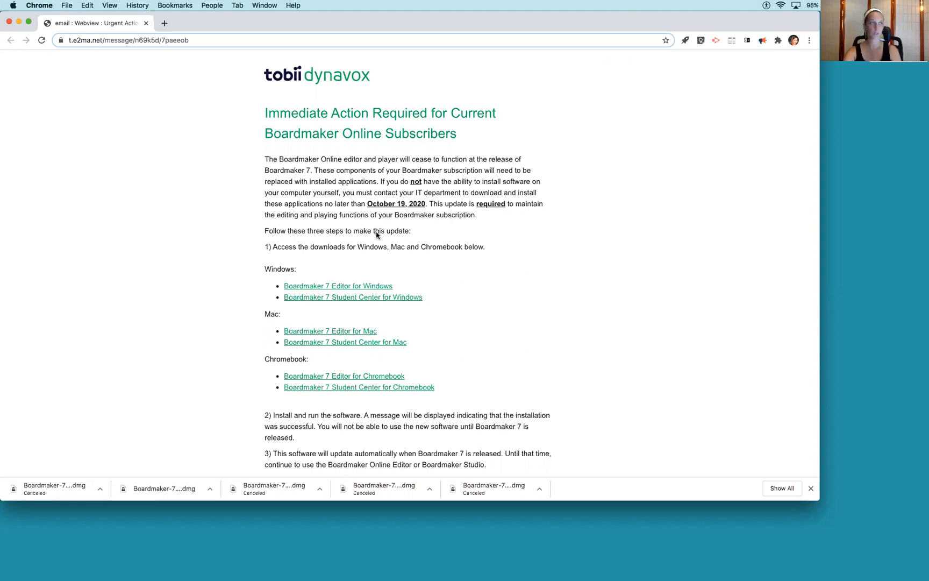
mouse_move(310, 326)
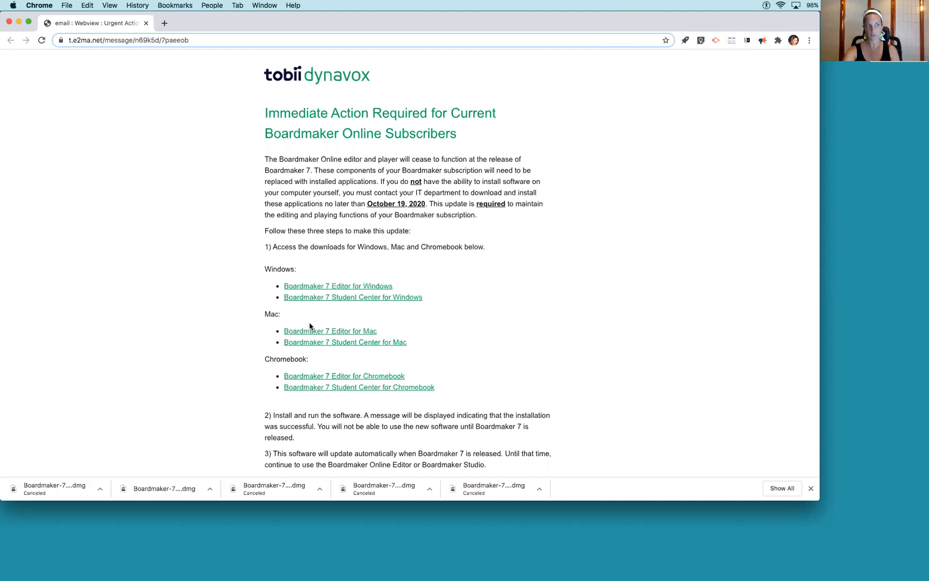
Step: Start the Boardmaker 7 Editor for Mac download from the email link
click(340, 332)
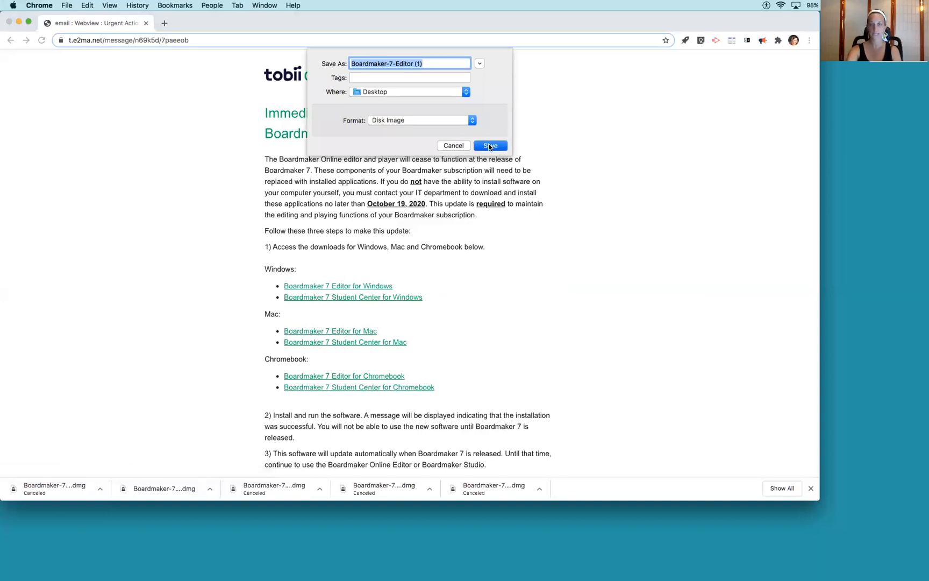
Step: Save Boardmaker-7-Editor.dmg to the Desktop
click(490, 146)
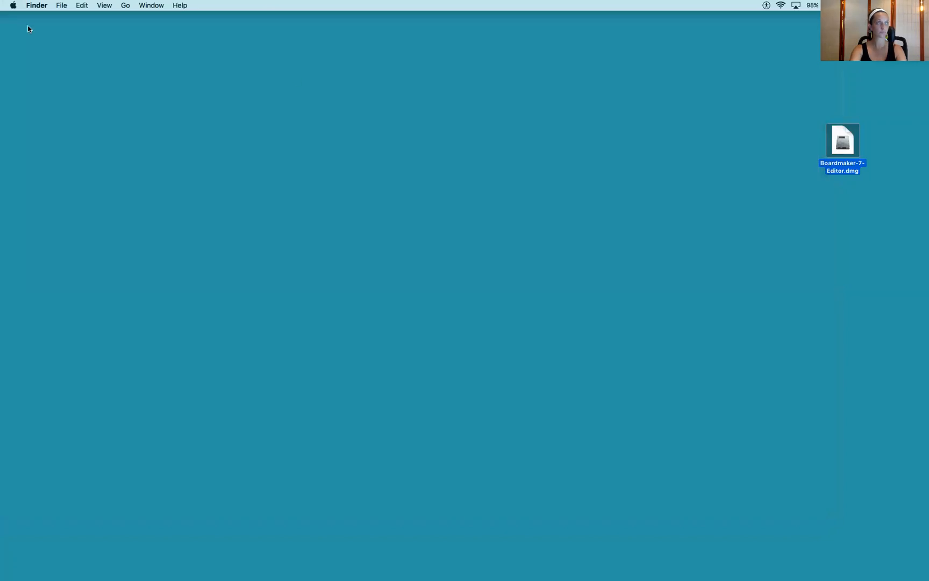
mouse_move(848, 142)
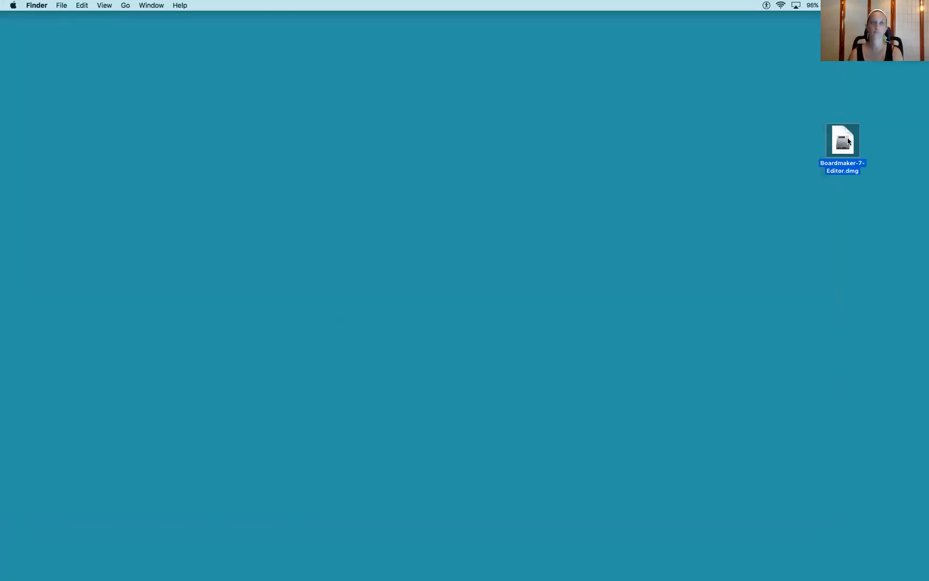
Step: Mount Boardmaker-7-Editor.dmg and open the Applications folder from the installer window
double_click(842, 140)
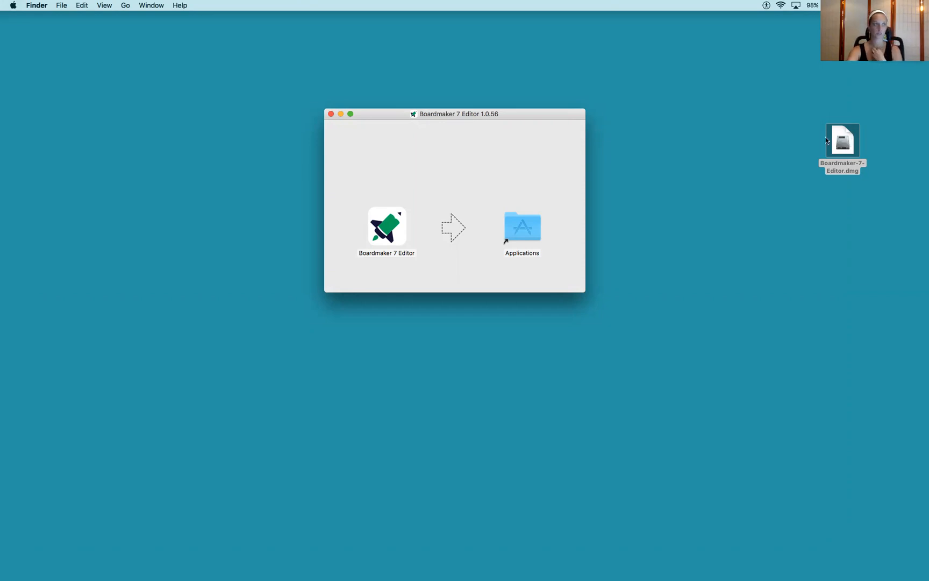
click(523, 229)
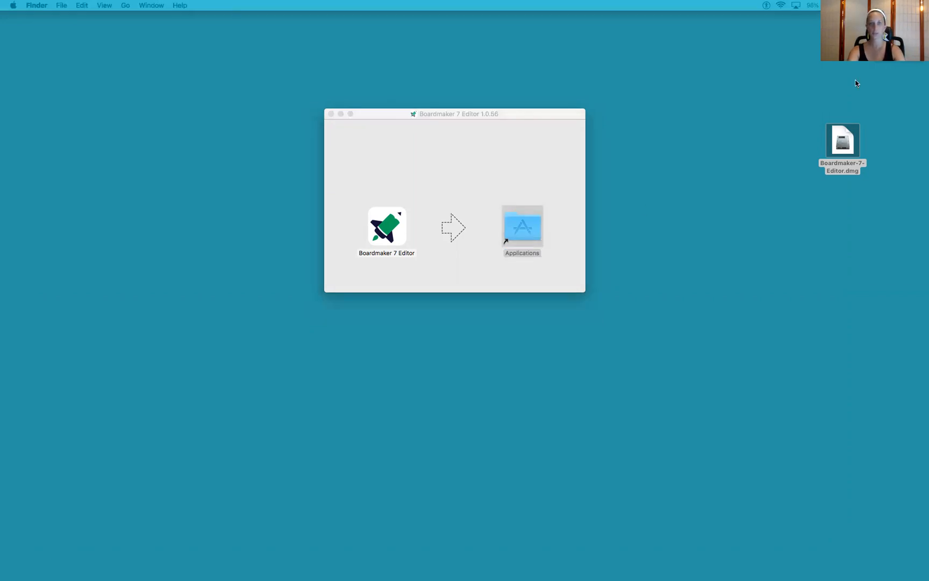
double_click(523, 228)
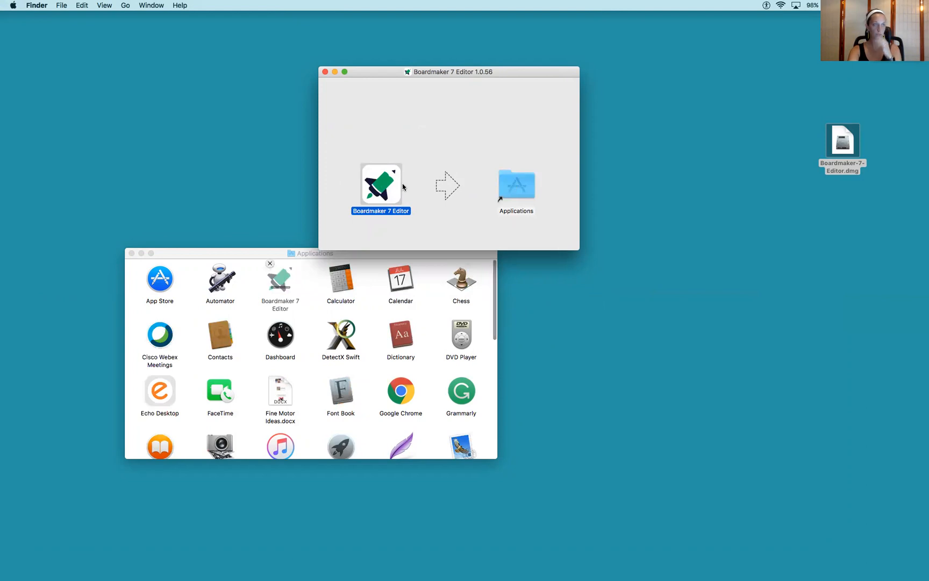
Step: Copy Boardmaker 7 Editor into Applications and close the installer window
drag(381, 184, 516, 185)
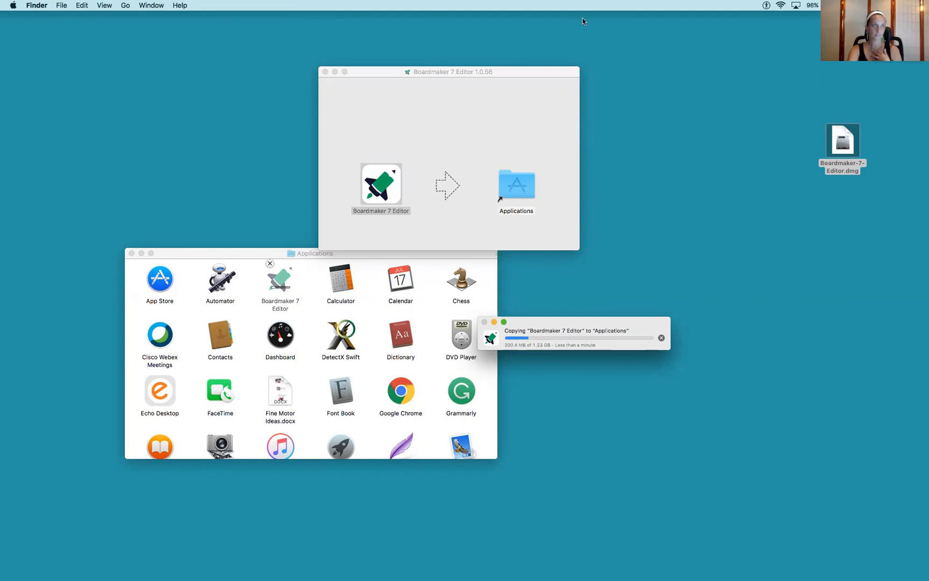
mouse_move(643, 76)
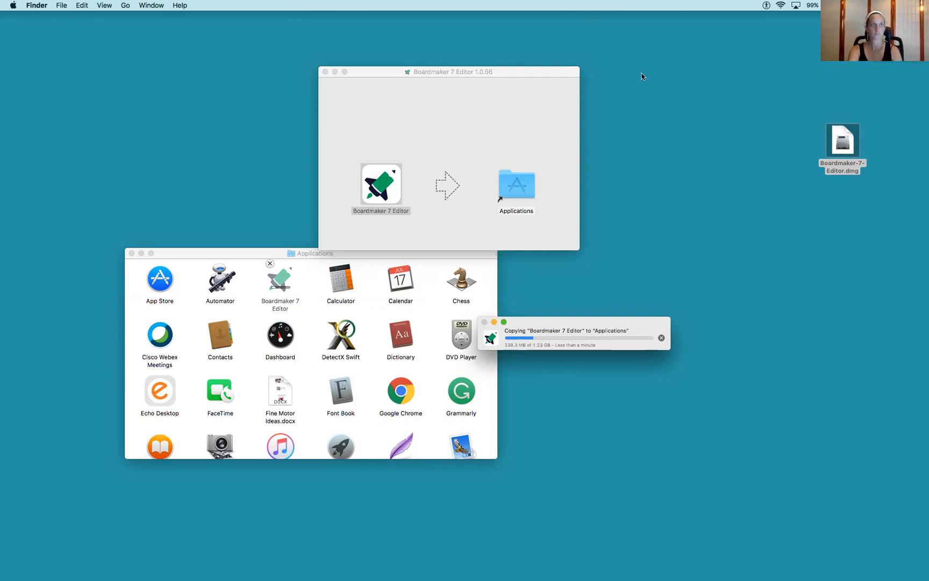
click(381, 184)
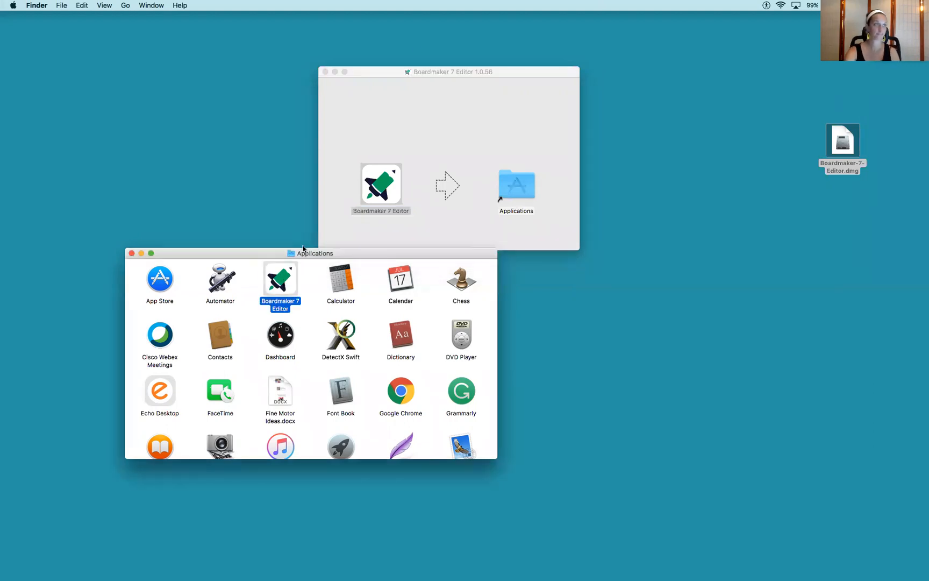
click(324, 71)
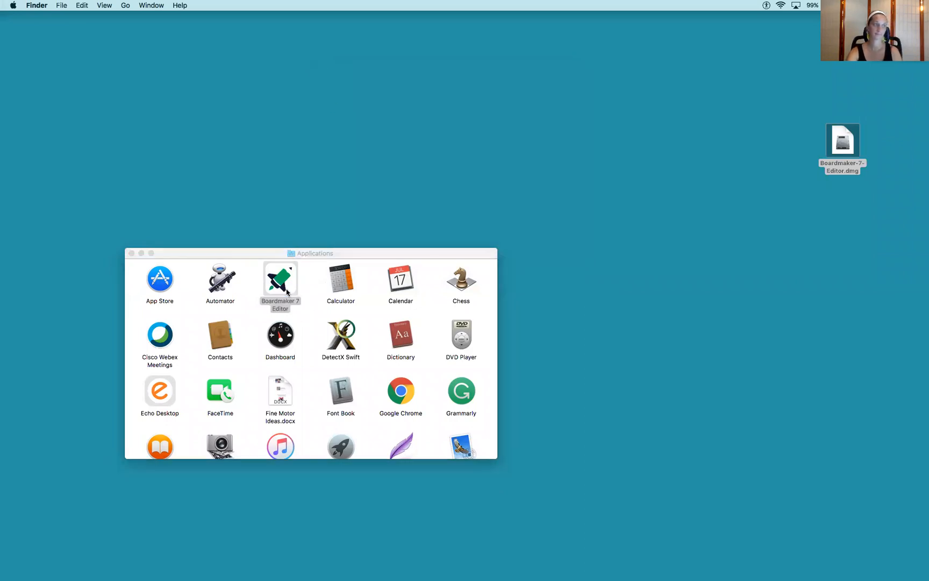
Step: Launch Boardmaker 7 Editor from Applications so macOS begins verifying it
double_click(279, 279)
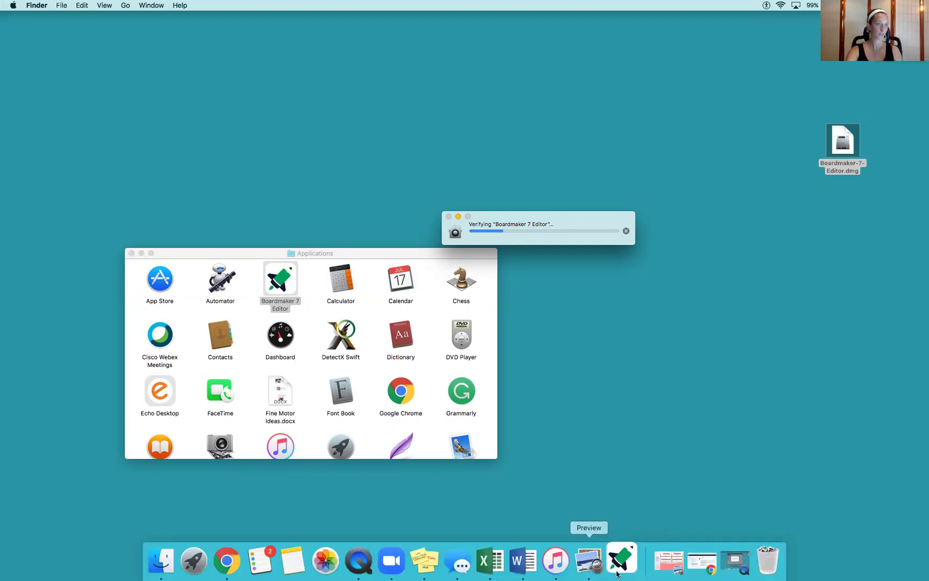
mouse_move(622, 563)
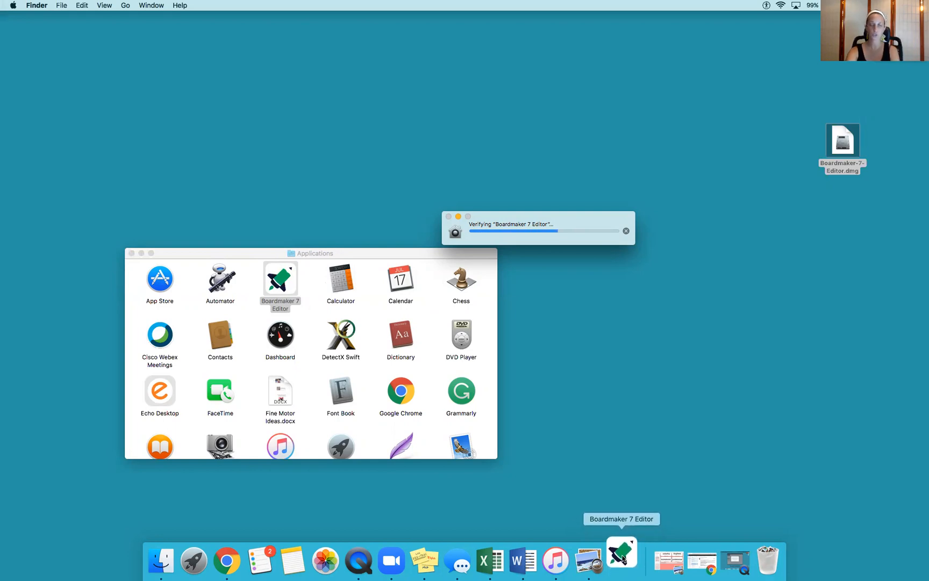
Step: Set the running Boardmaker 7 Editor icon to Keep in Dock via its Dock options menu
right_click(621, 558)
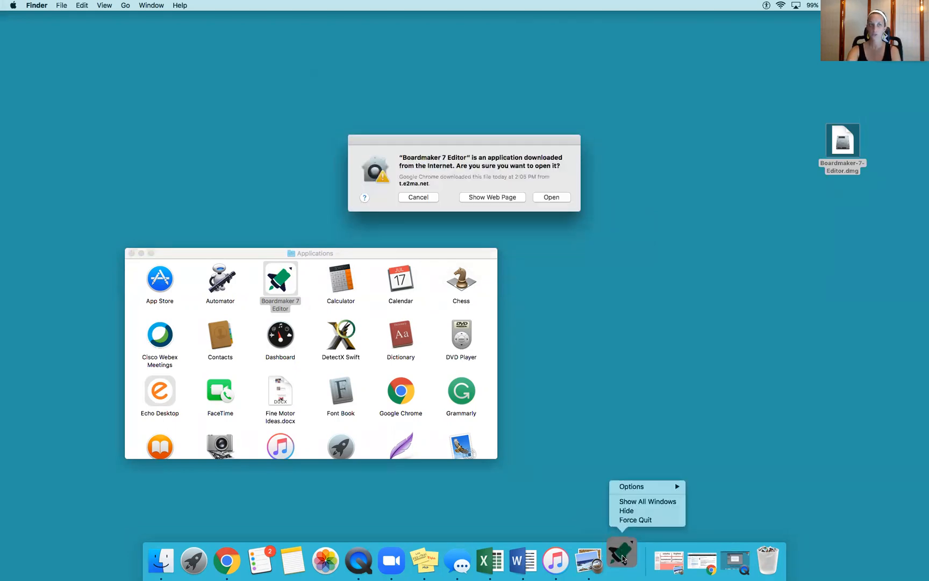
click(646, 486)
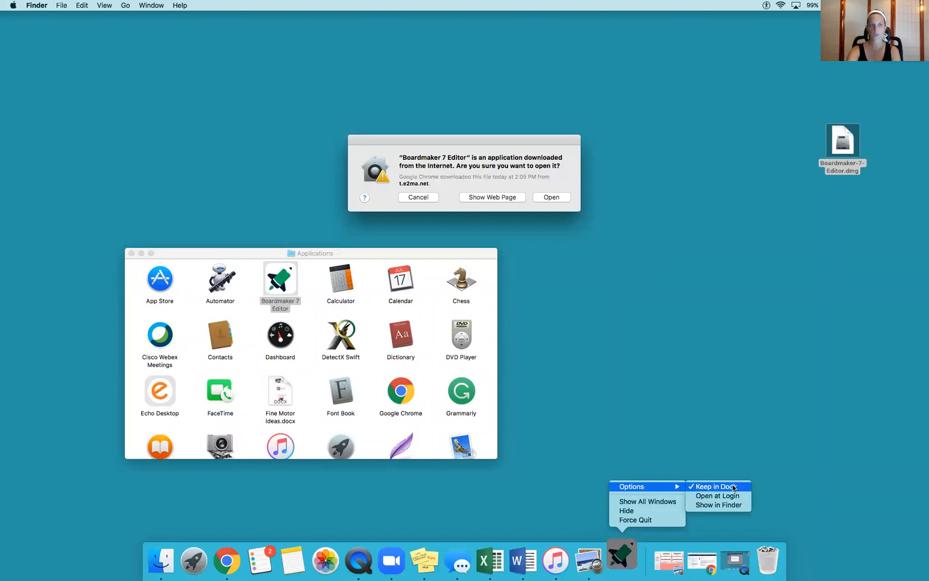
mouse_move(710, 490)
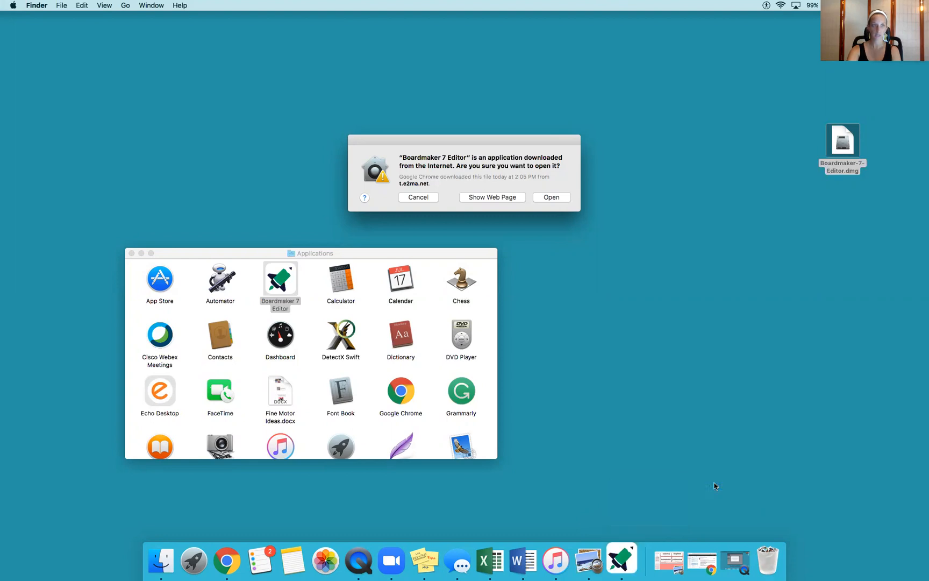
right_click(622, 560)
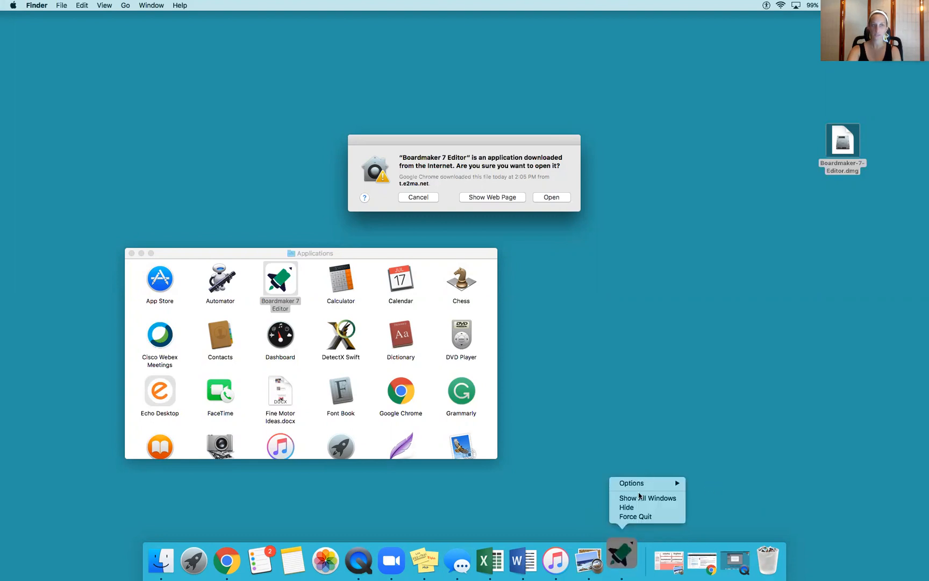
mouse_move(552, 501)
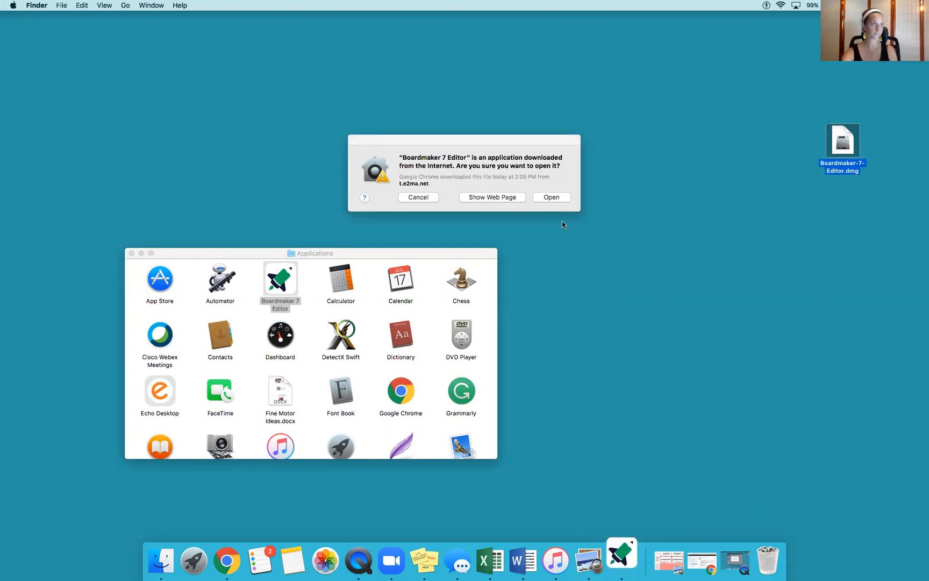
mouse_move(527, 171)
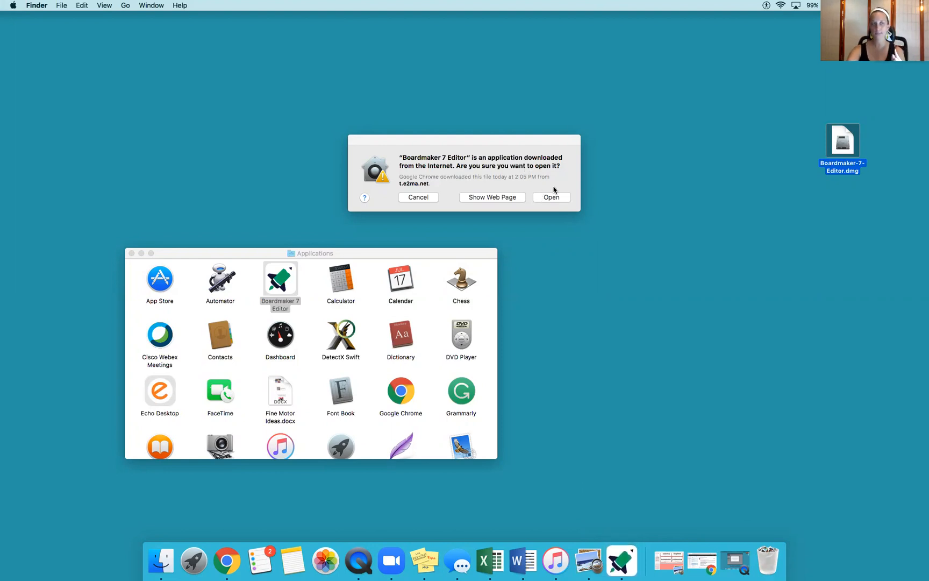
Step: Approve the internet-download security prompt and relaunch Boardmaker 7 Editor from Applications
click(552, 197)
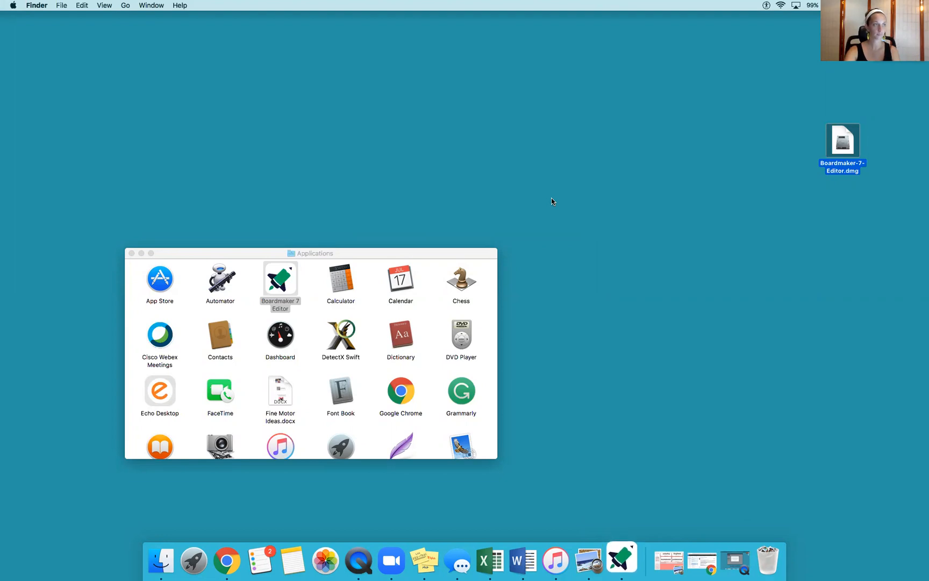
mouse_move(383, 256)
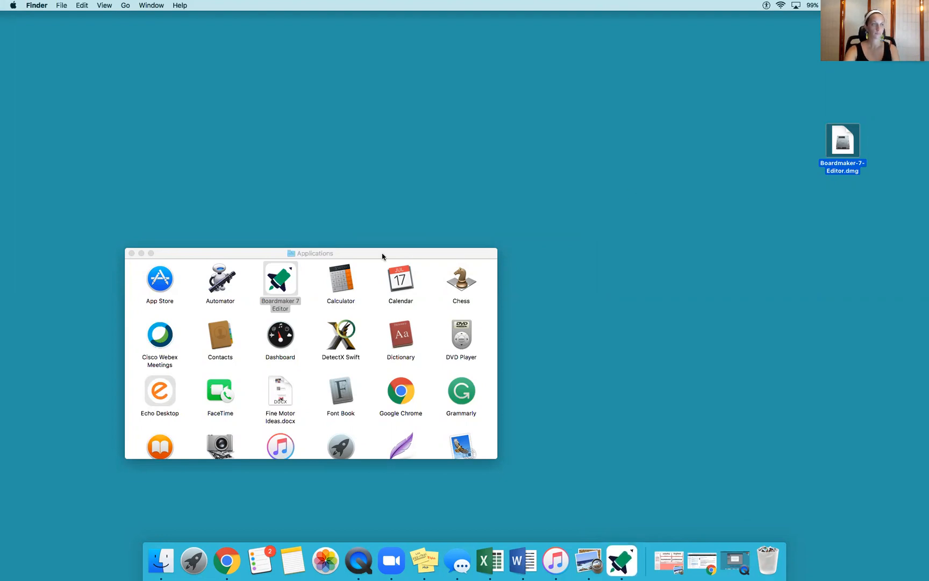
double_click(280, 279)
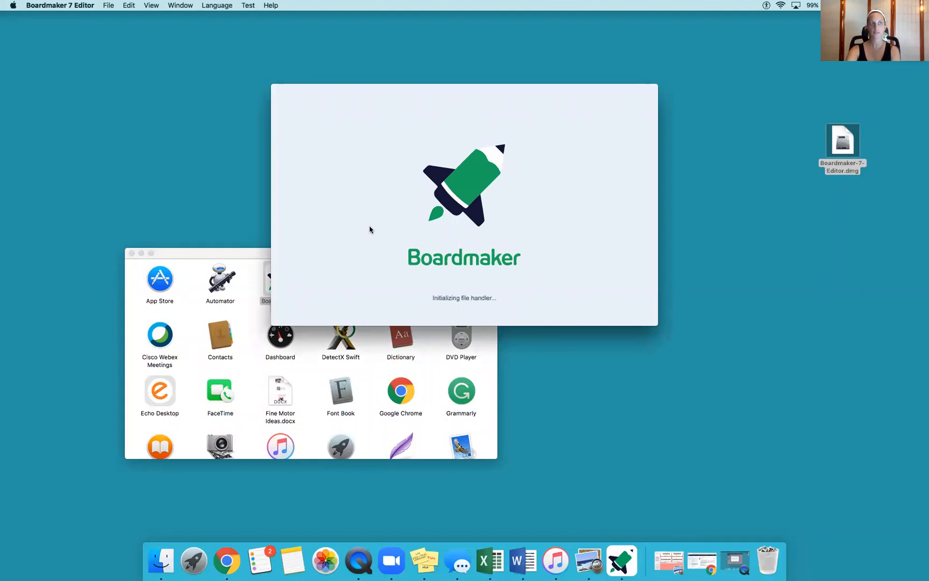
mouse_move(236, 259)
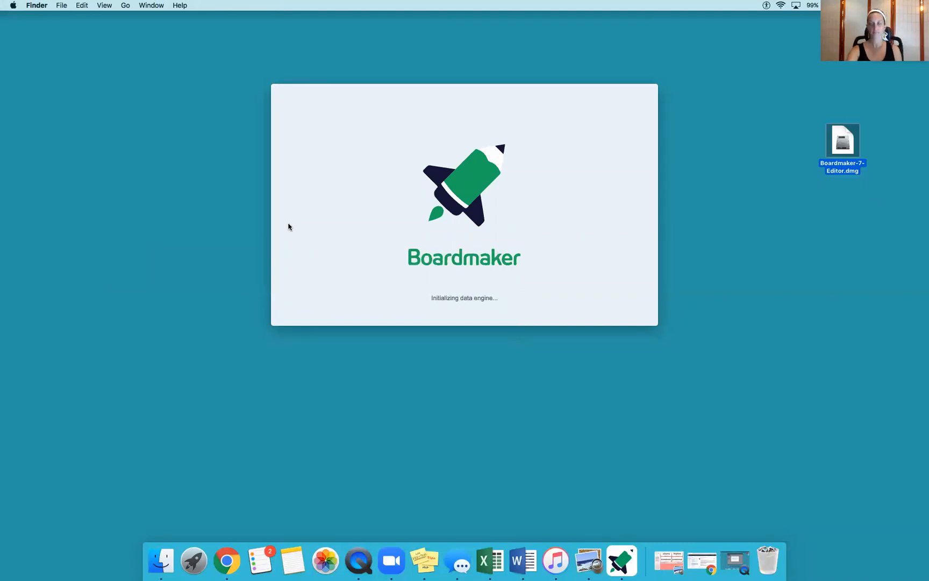
mouse_move(515, 106)
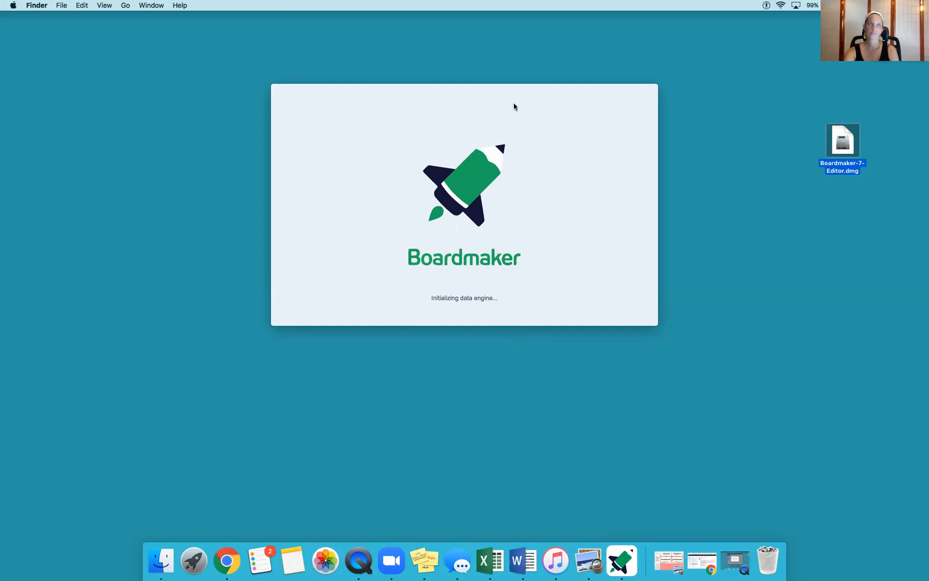
mouse_move(609, 17)
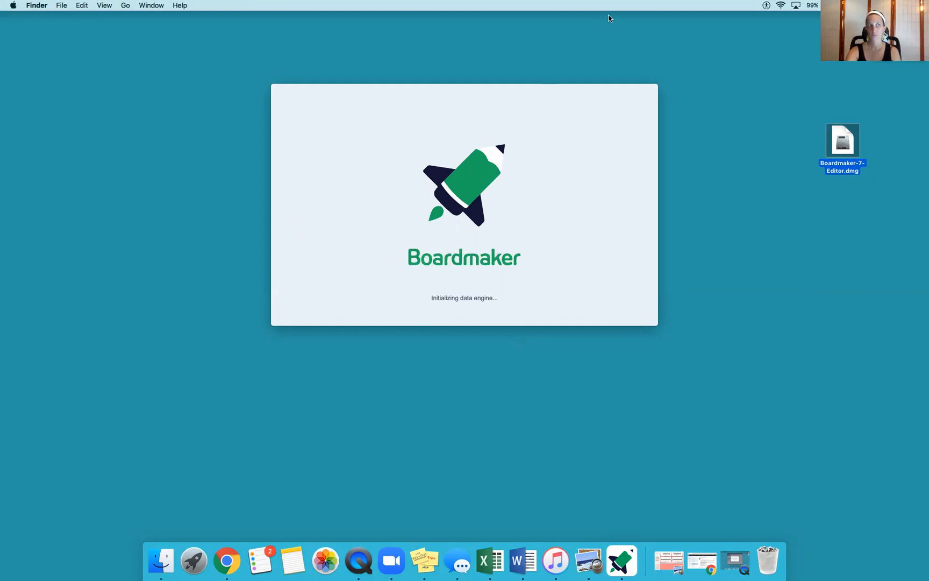
mouse_move(632, 58)
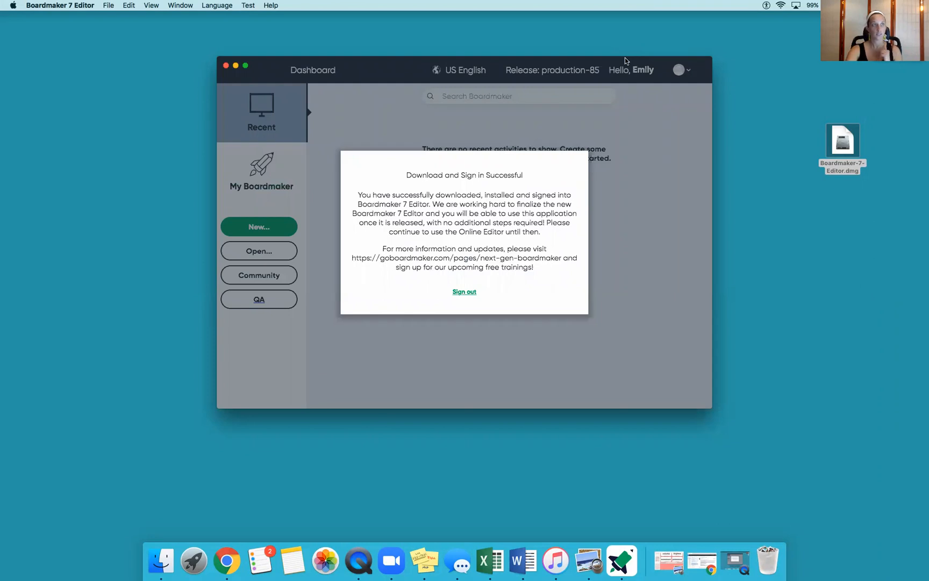
mouse_move(455, 187)
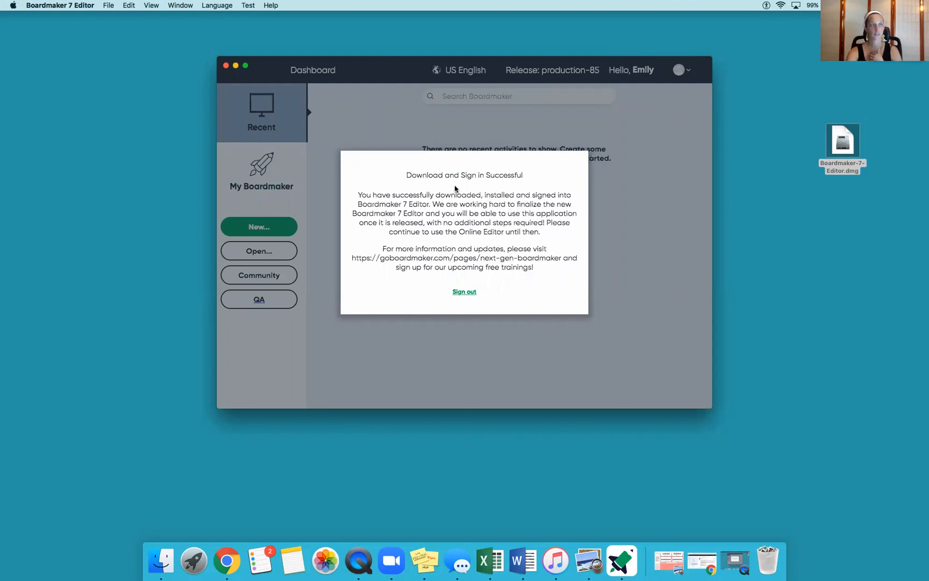
mouse_move(422, 191)
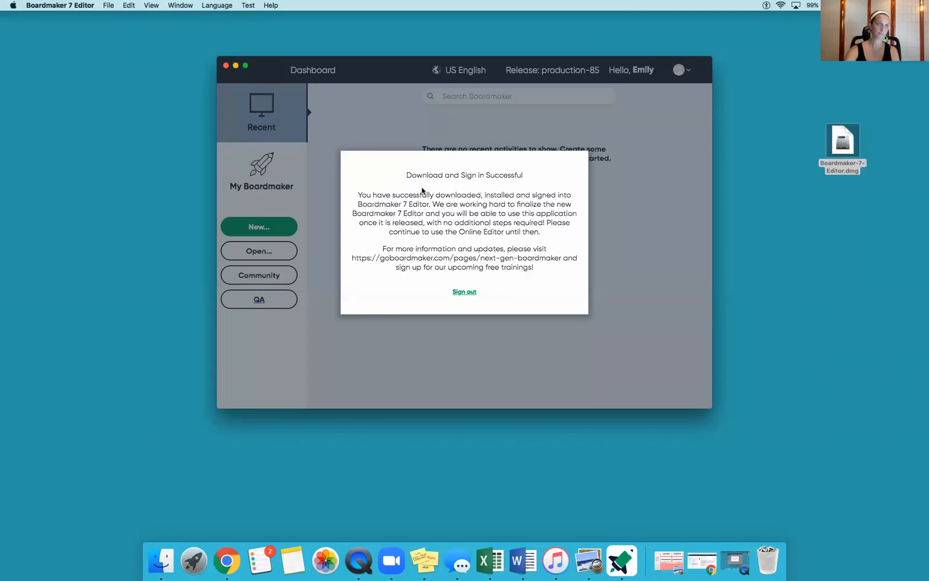
mouse_move(525, 152)
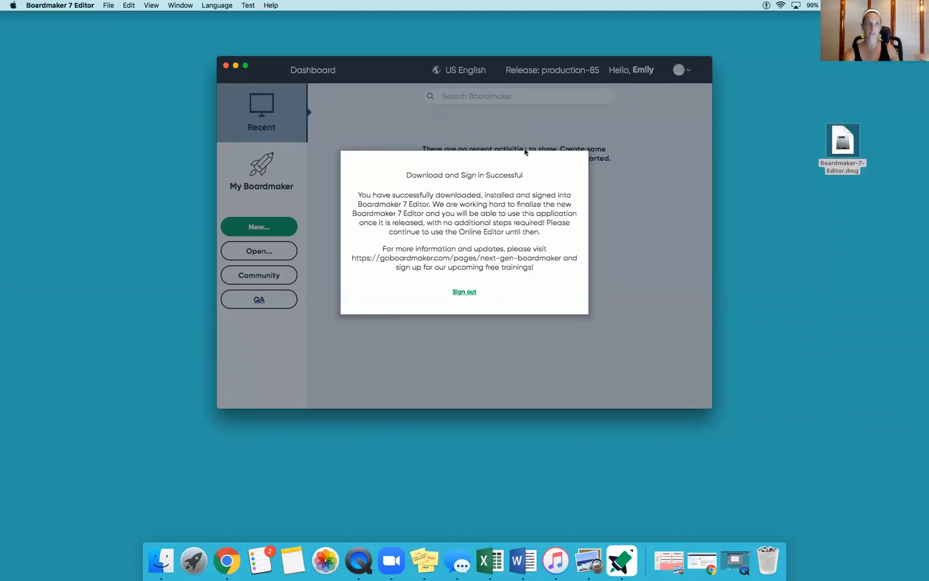
mouse_move(432, 214)
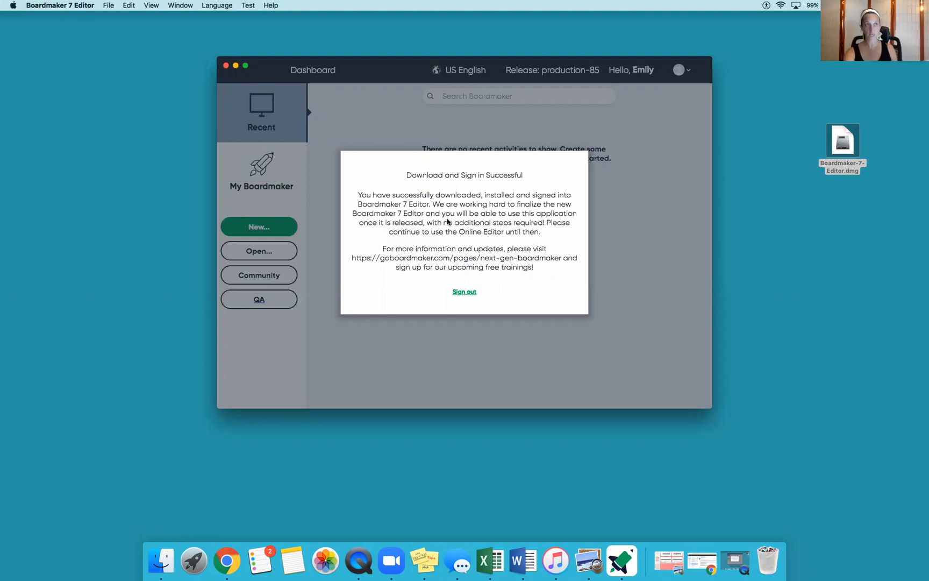
mouse_move(484, 273)
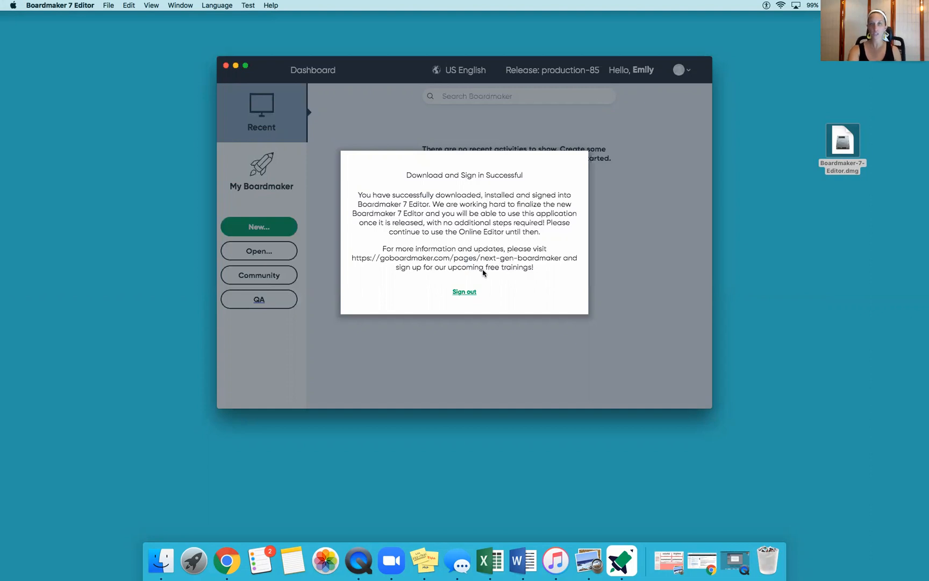
mouse_move(566, 263)
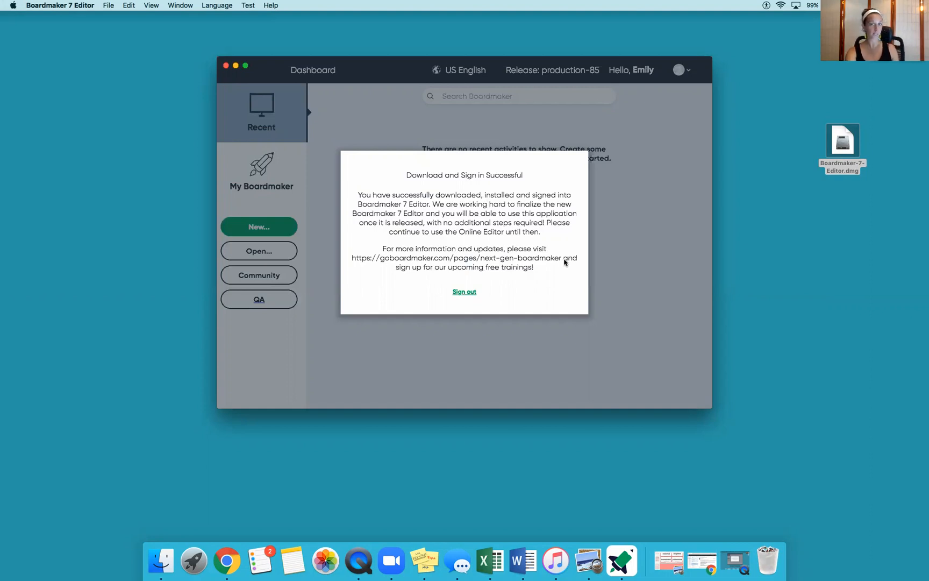
mouse_move(435, 226)
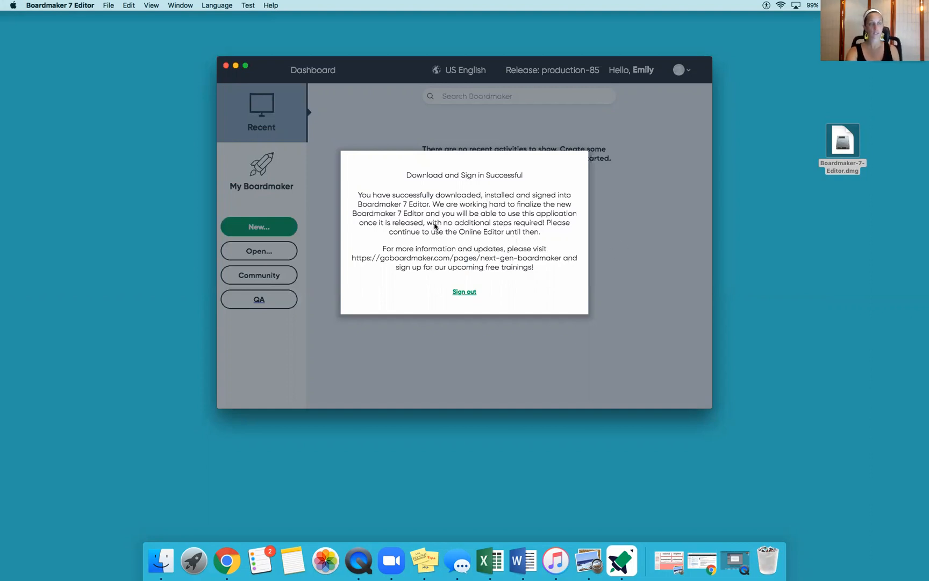
mouse_move(497, 243)
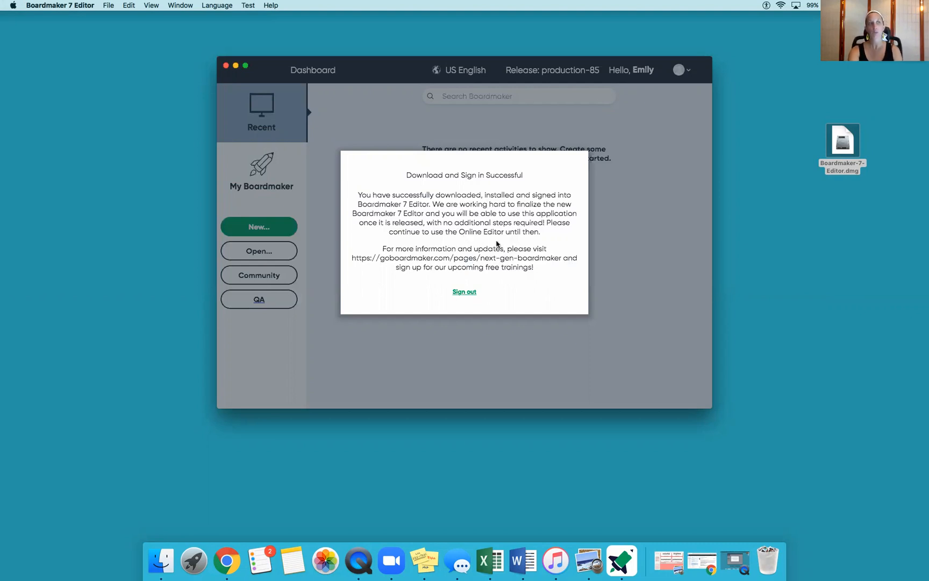
mouse_move(479, 220)
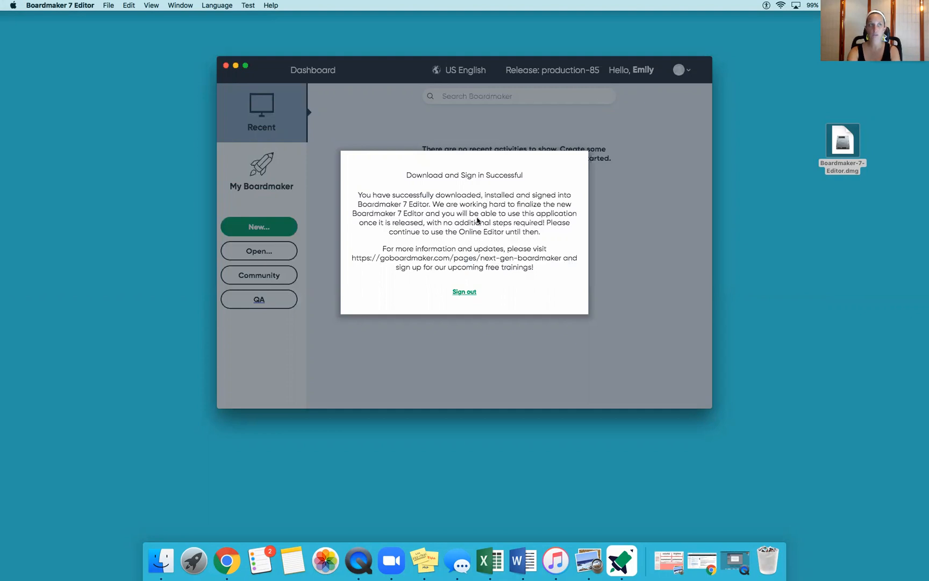
mouse_move(588, 177)
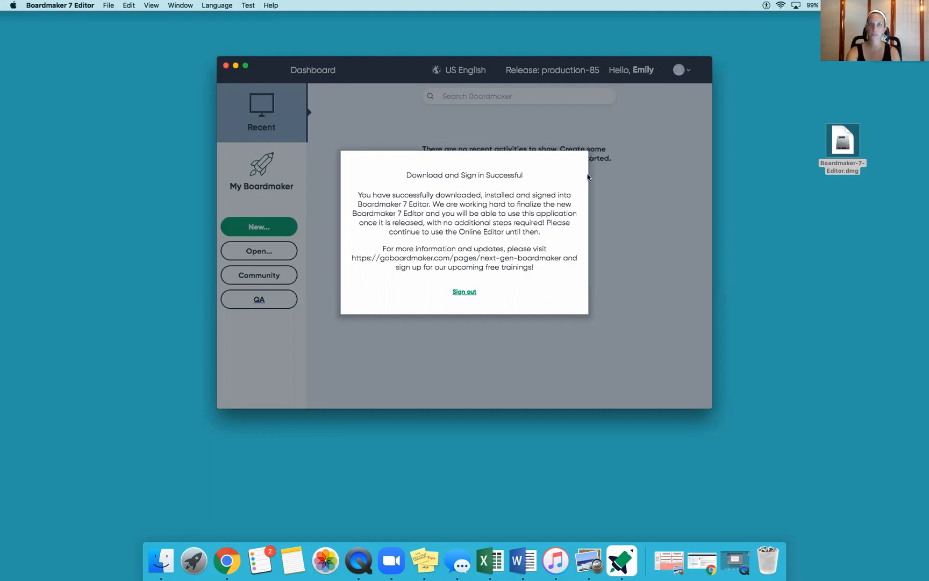
mouse_move(527, 131)
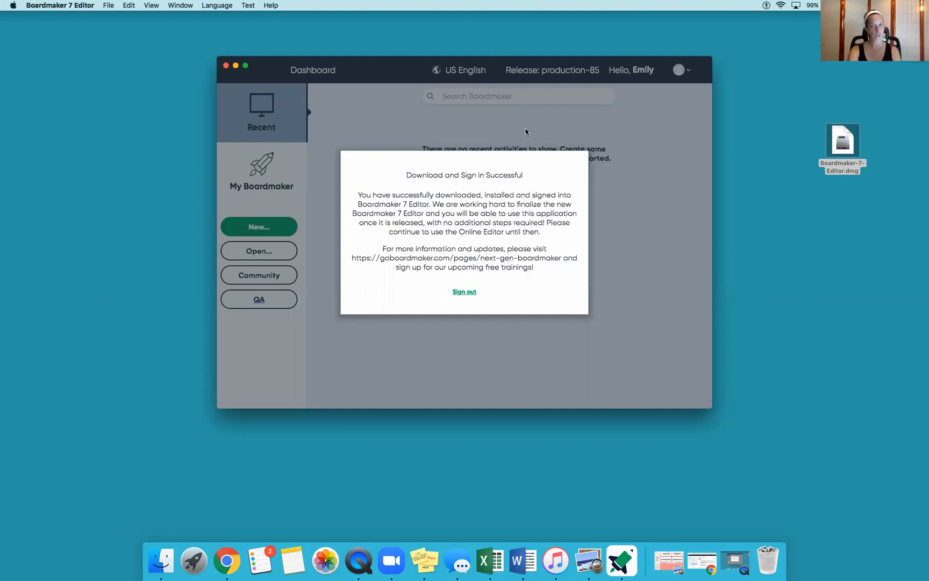